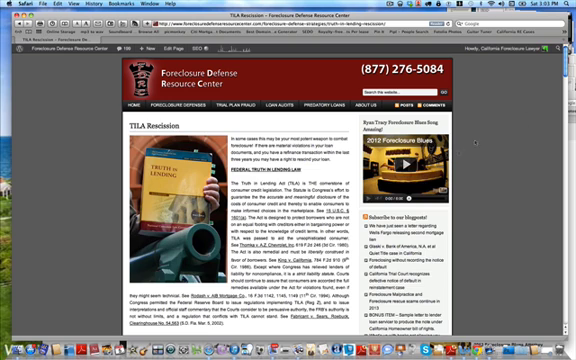
pyautogui.scroll(-3)
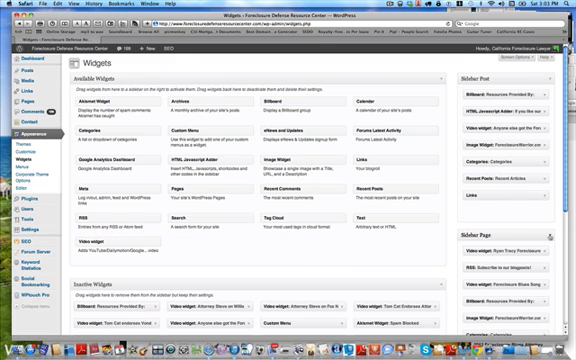
pyautogui.scroll(-3)
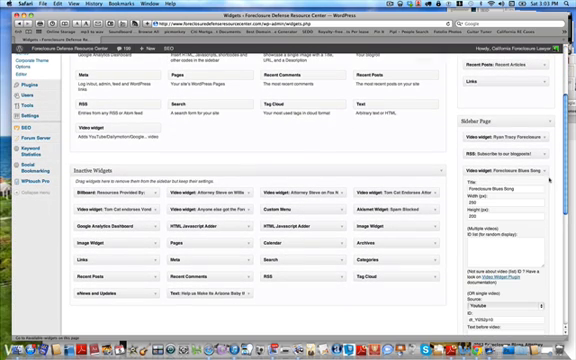
pyautogui.scroll(-3)
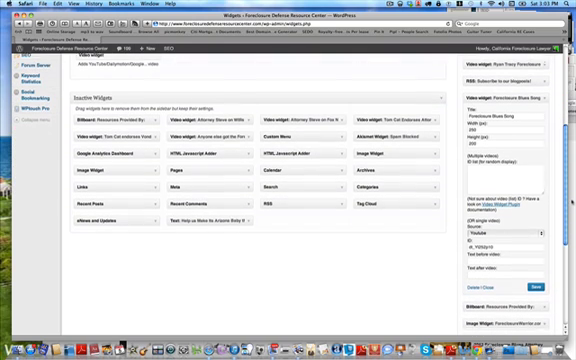